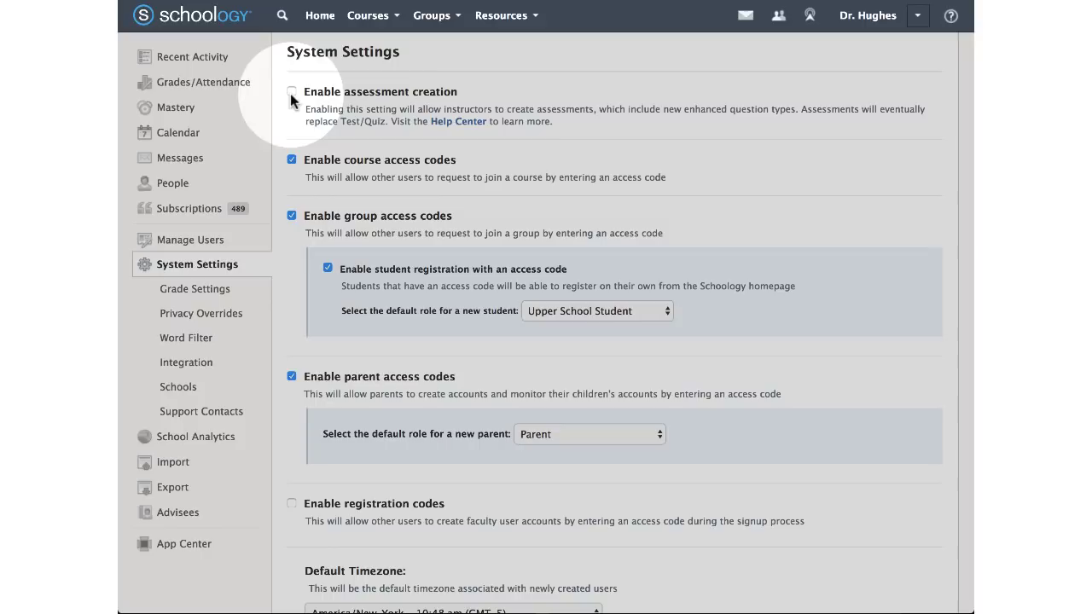
Enable assessment creation in System Settings before heading to the English Composition 101-A materials.
{"action": "left_click", "coordinate": [294, 92]}
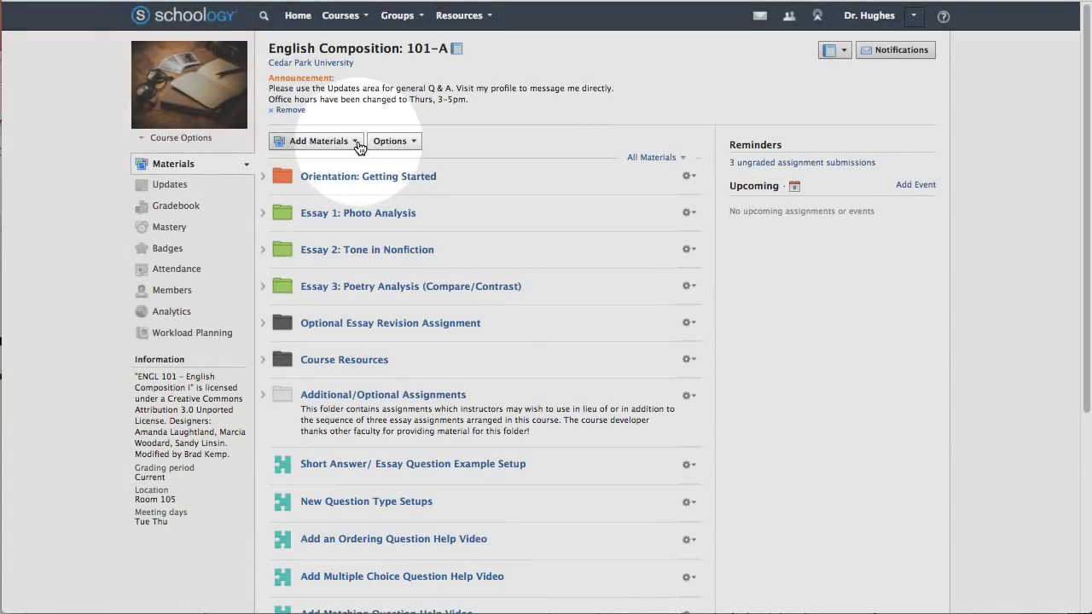
Show the Add Materials choices above the course materials list.
{"action": "left_click", "coordinate": [318, 140]}
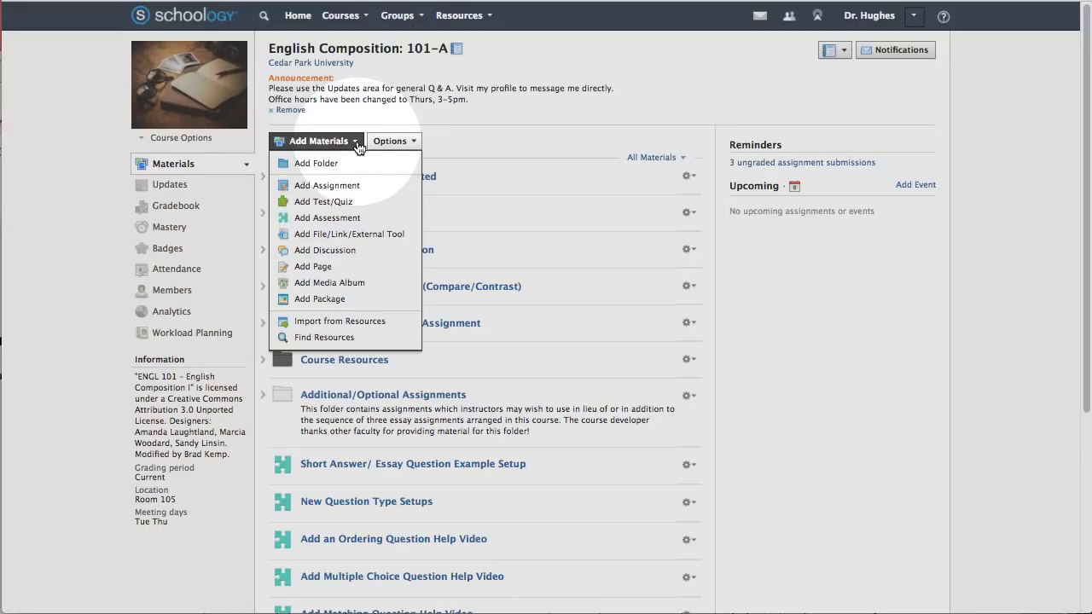
{"action": "mouse_move", "coordinate": [327, 218]}
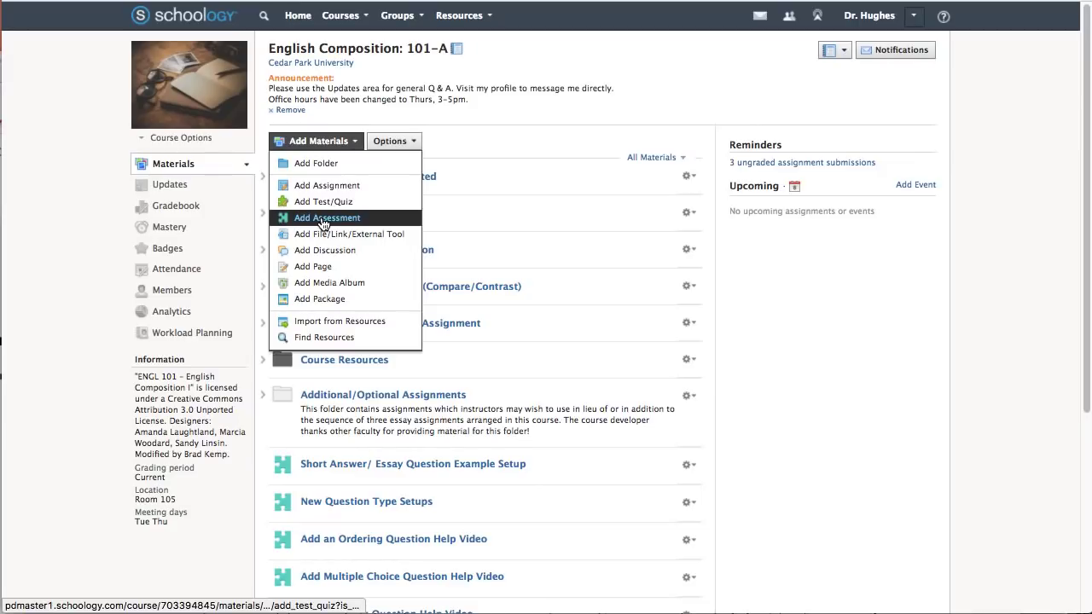
Start a new assessment named 'Unit 1 Assessment' due November 8 at 11:59PM.
{"action": "left_click", "coordinate": [326, 218]}
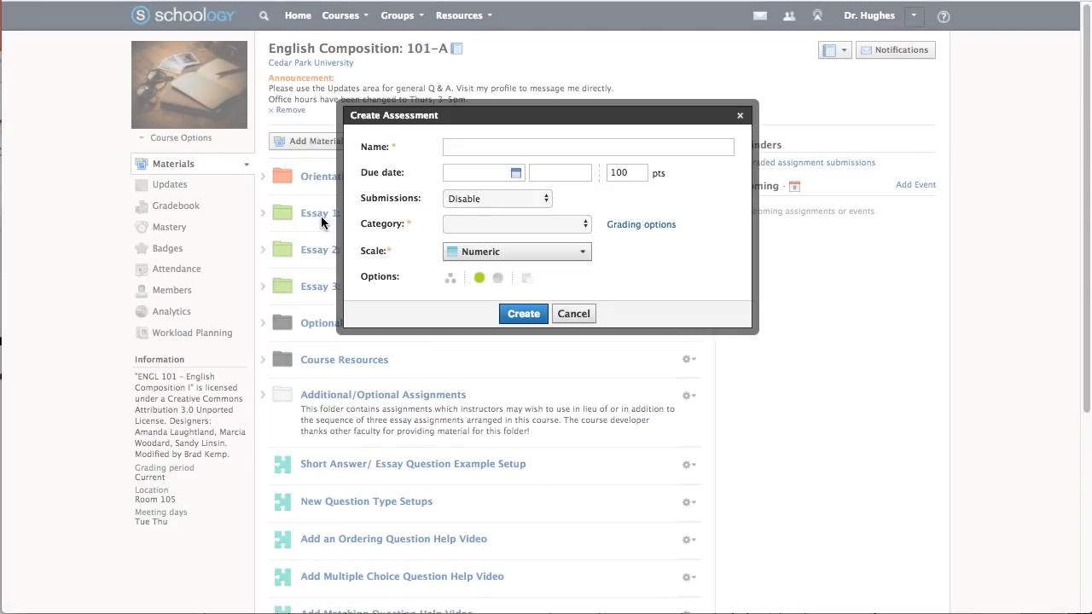
{"action": "type", "text": "Unit 1 Assessment"}
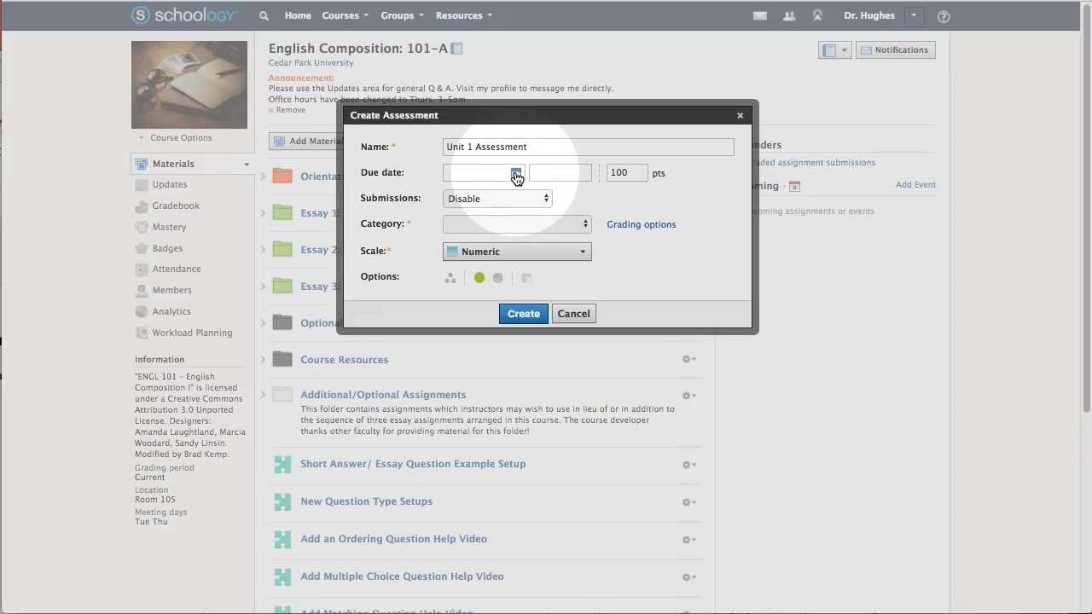
{"action": "left_click", "coordinate": [516, 173]}
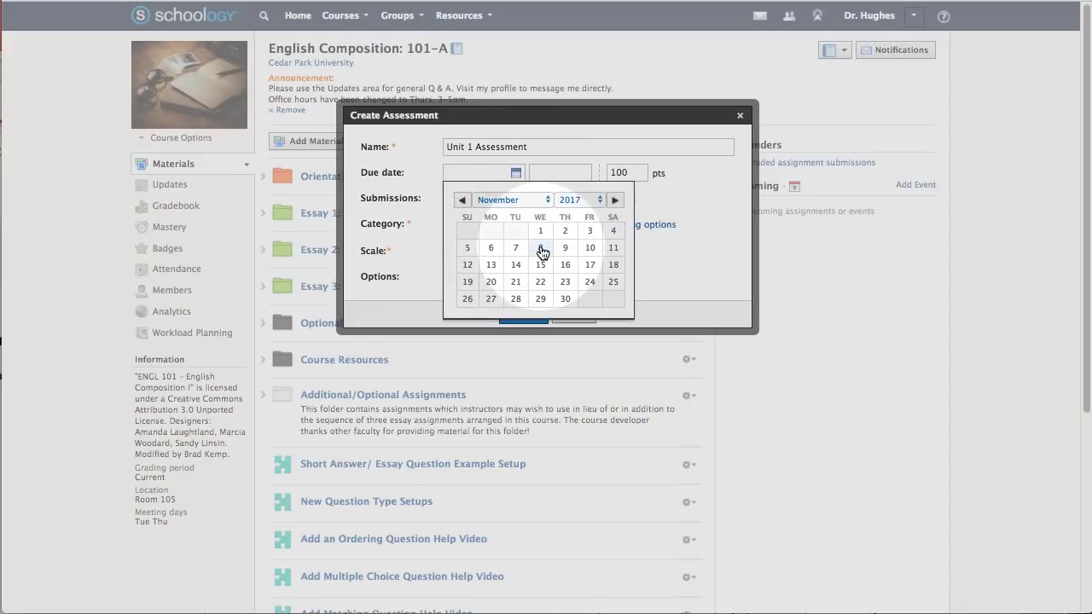
{"action": "left_click", "coordinate": [516, 249]}
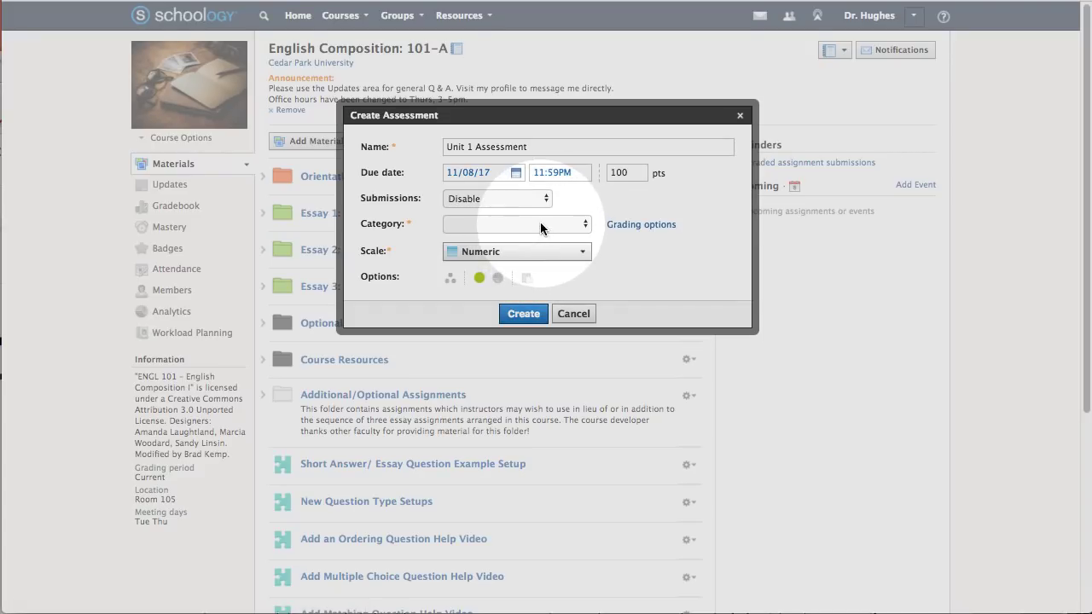
Set the category to Analysis, keep the Numeric grading scale, and show the submission choices.
{"action": "left_click", "coordinate": [515, 224]}
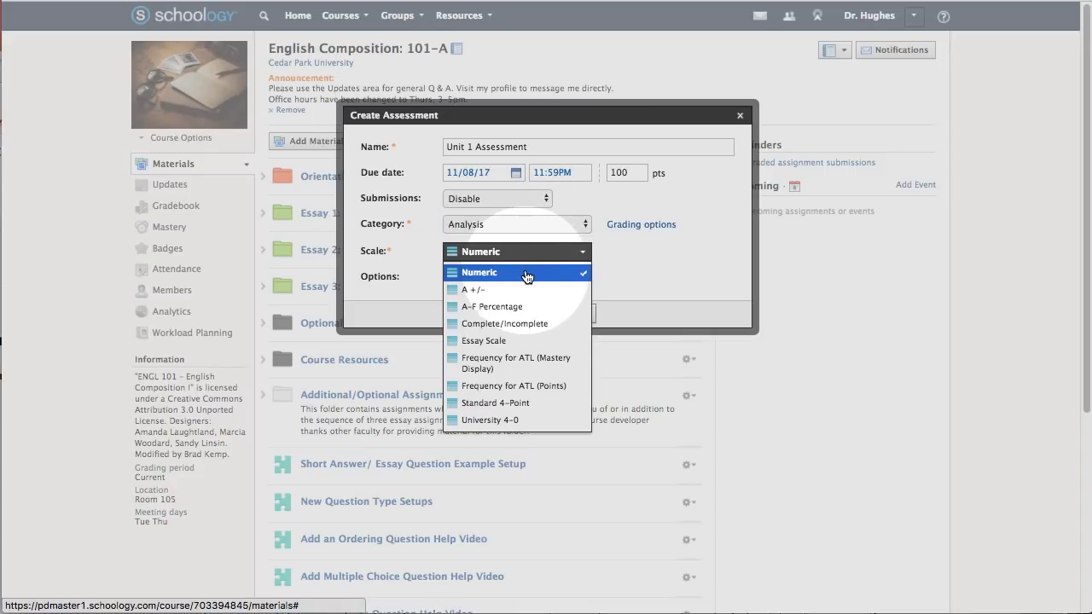
{"action": "left_click", "coordinate": [478, 273]}
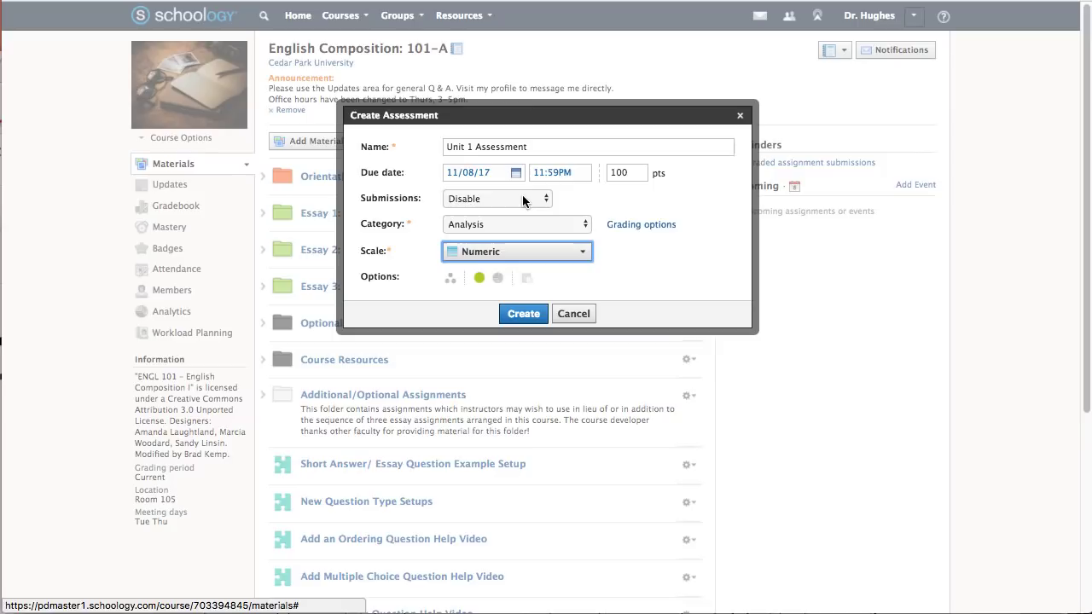
{"action": "left_click", "coordinate": [498, 198]}
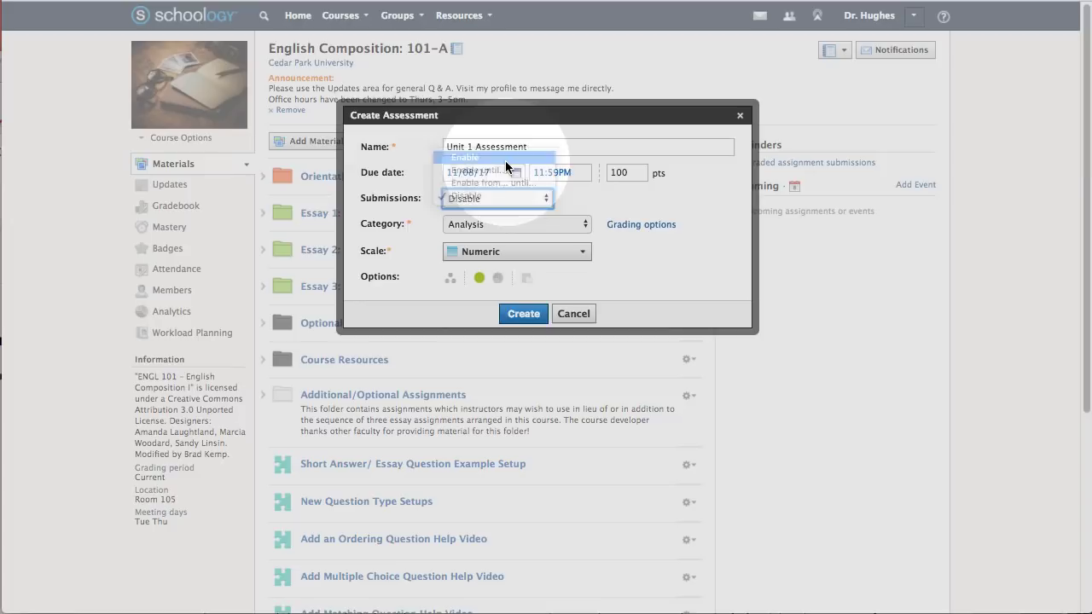
Try Enable, Enable until an end date, and Enable within a date range for submissions.
{"action": "left_click", "coordinate": [464, 157]}
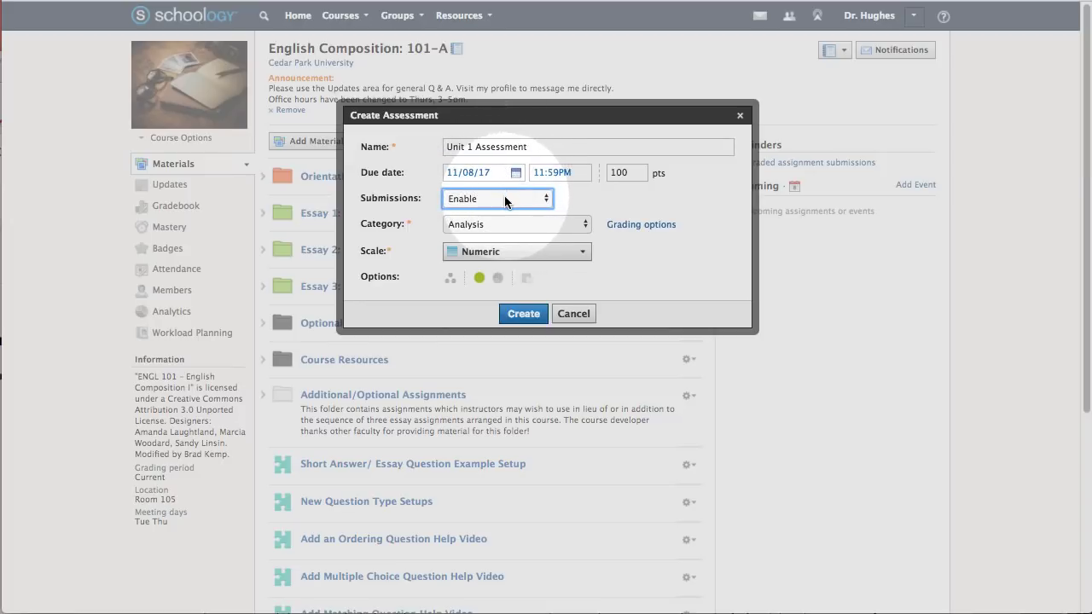
{"action": "left_click", "coordinate": [498, 198]}
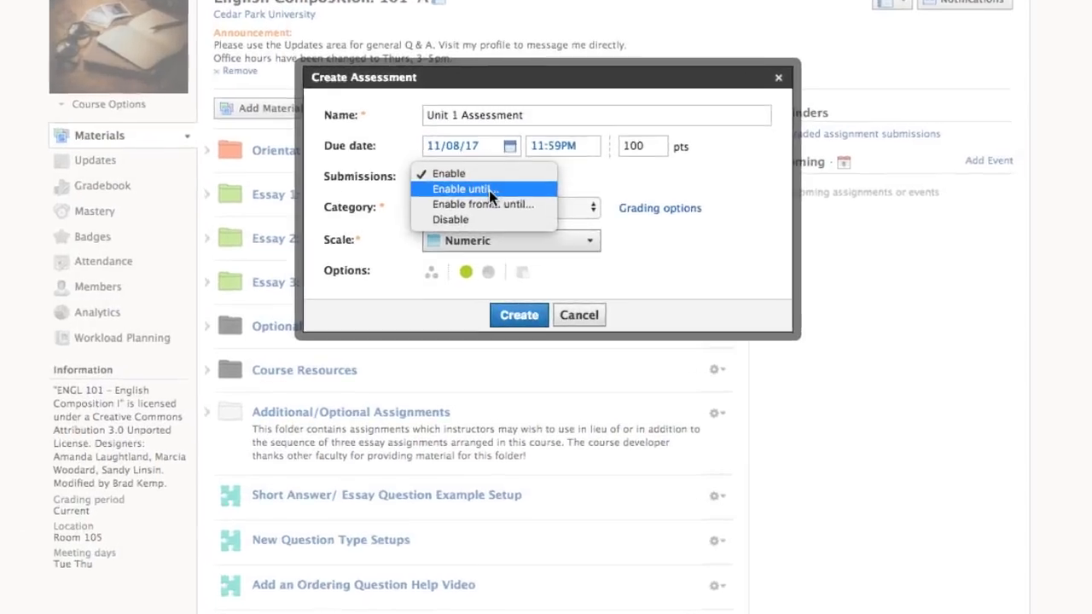
{"action": "left_click", "coordinate": [461, 188]}
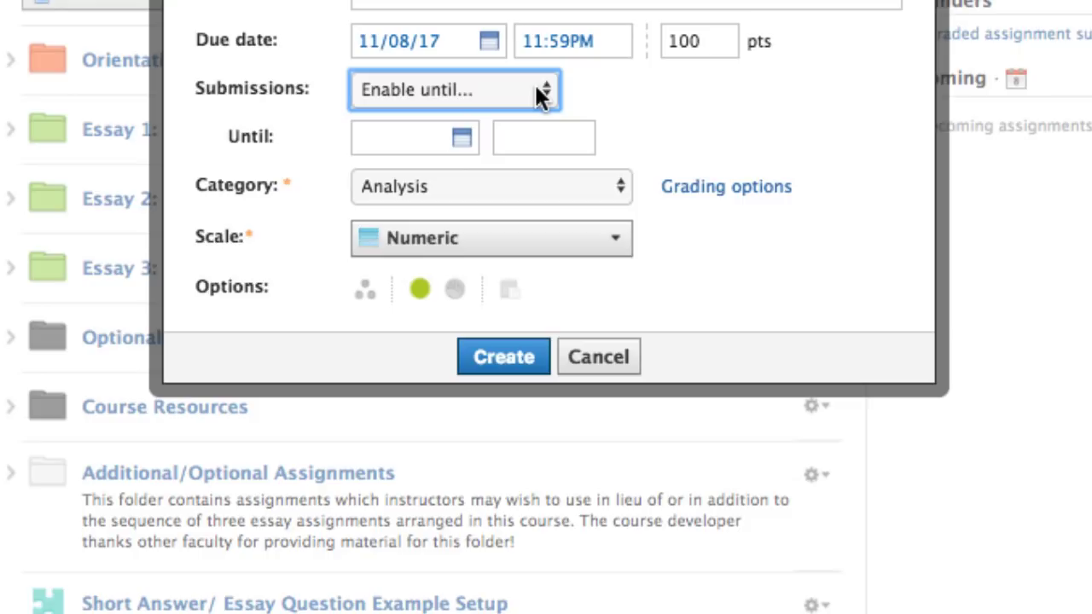
{"action": "left_click", "coordinate": [454, 89]}
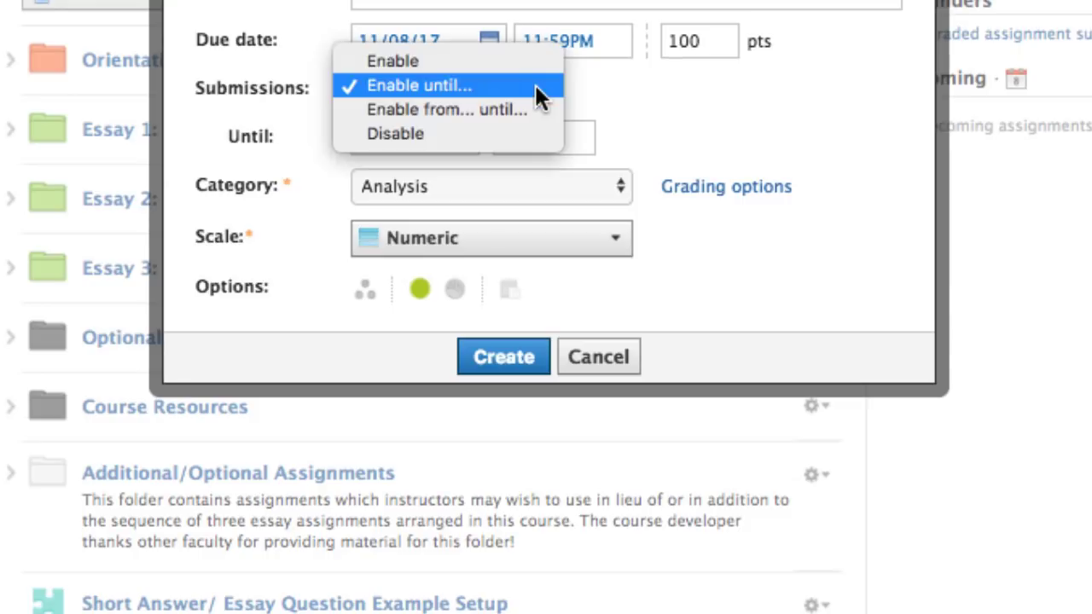
{"action": "left_click", "coordinate": [447, 109]}
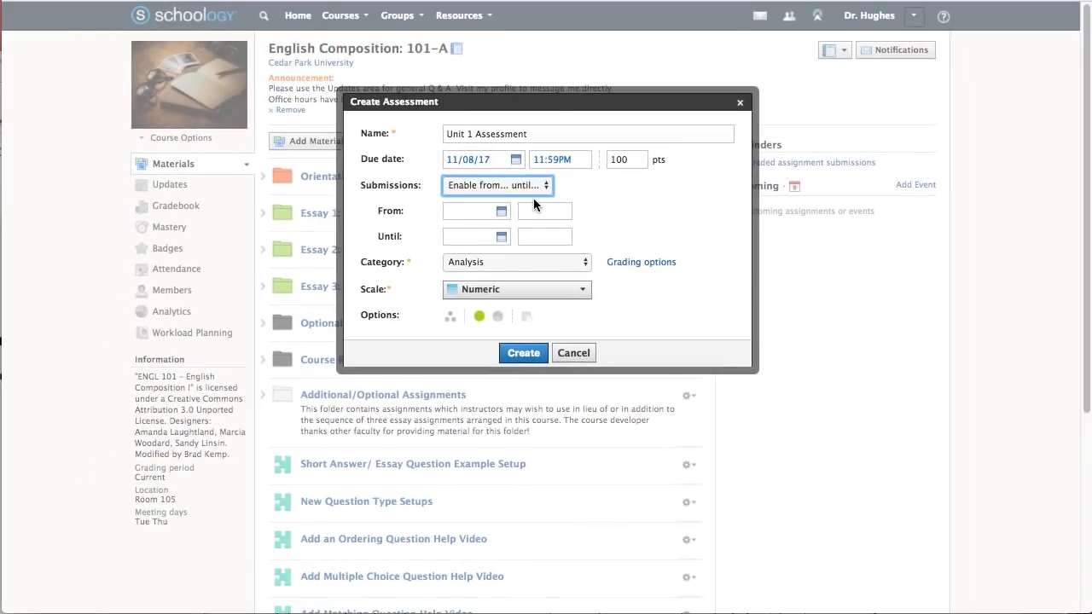
Try Disable, then finally leave submissions set to Enable.
{"action": "left_click", "coordinate": [497, 184]}
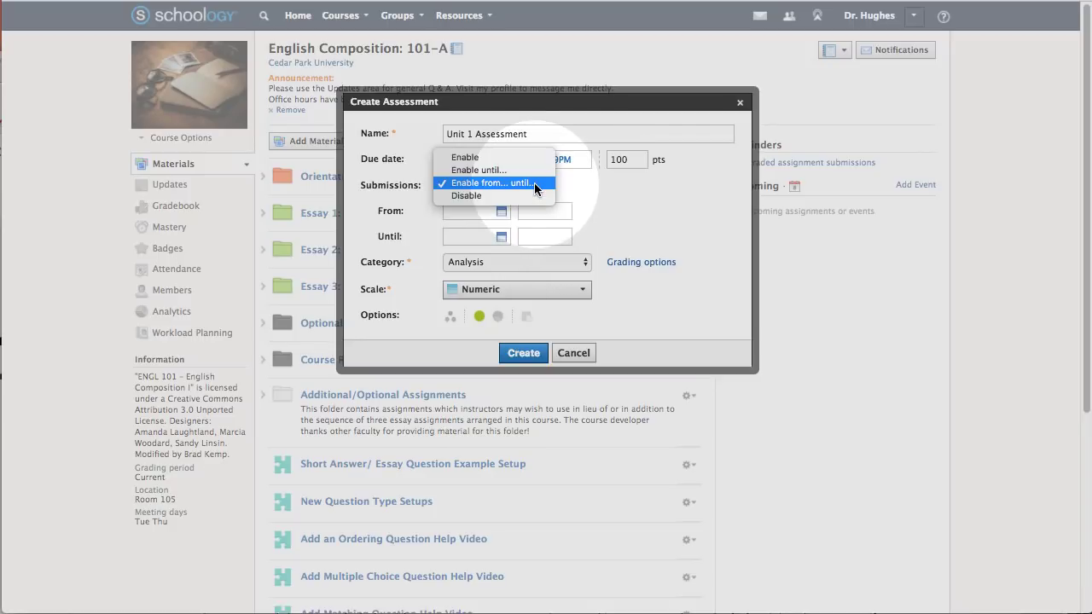
{"action": "left_click", "coordinate": [466, 195]}
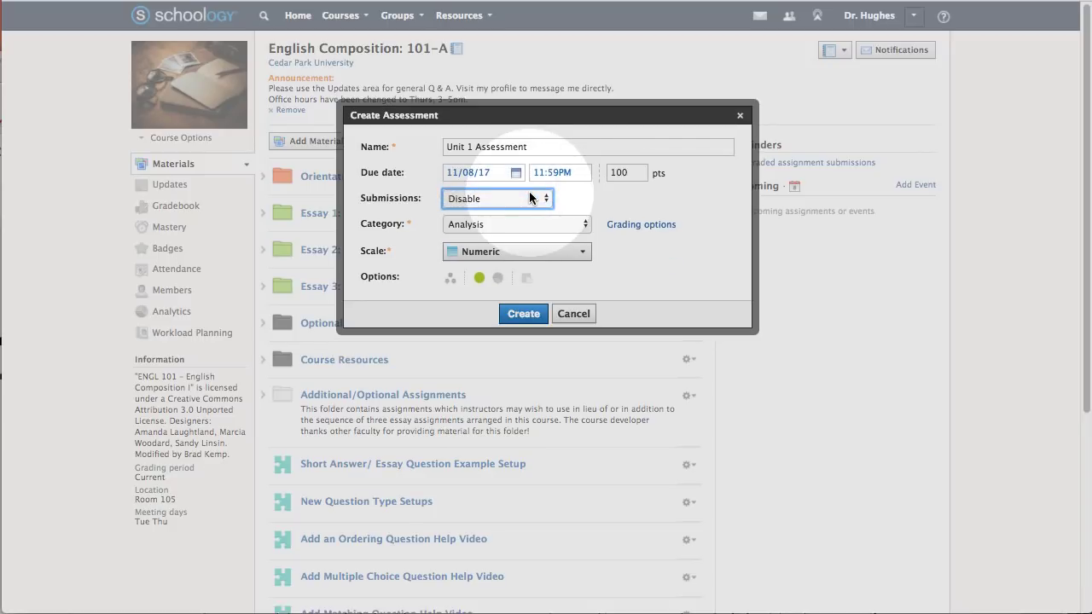
{"action": "left_click", "coordinate": [498, 198]}
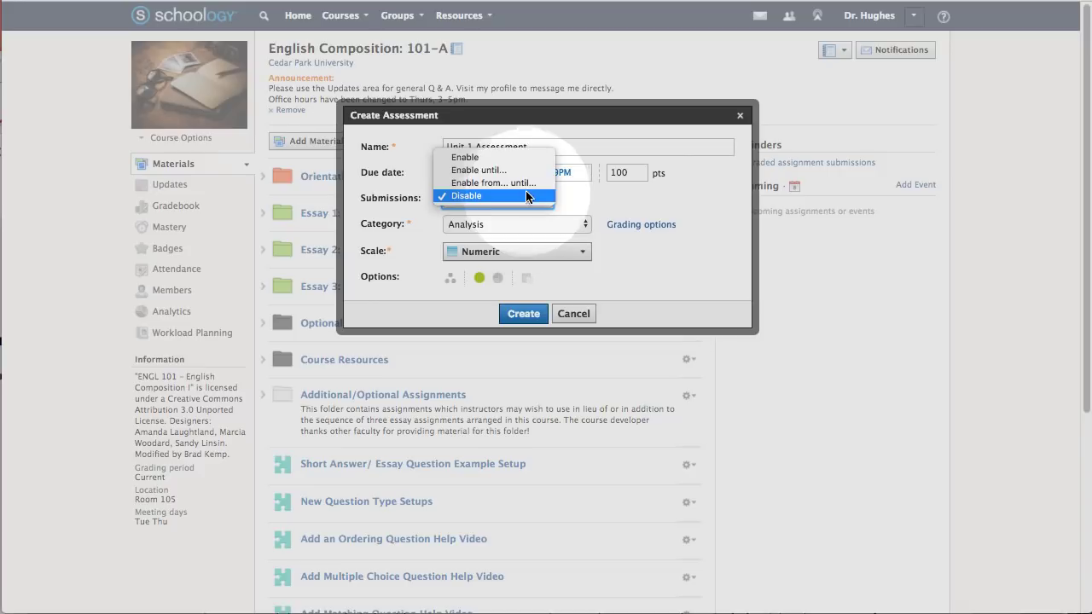
{"action": "left_click", "coordinate": [465, 157]}
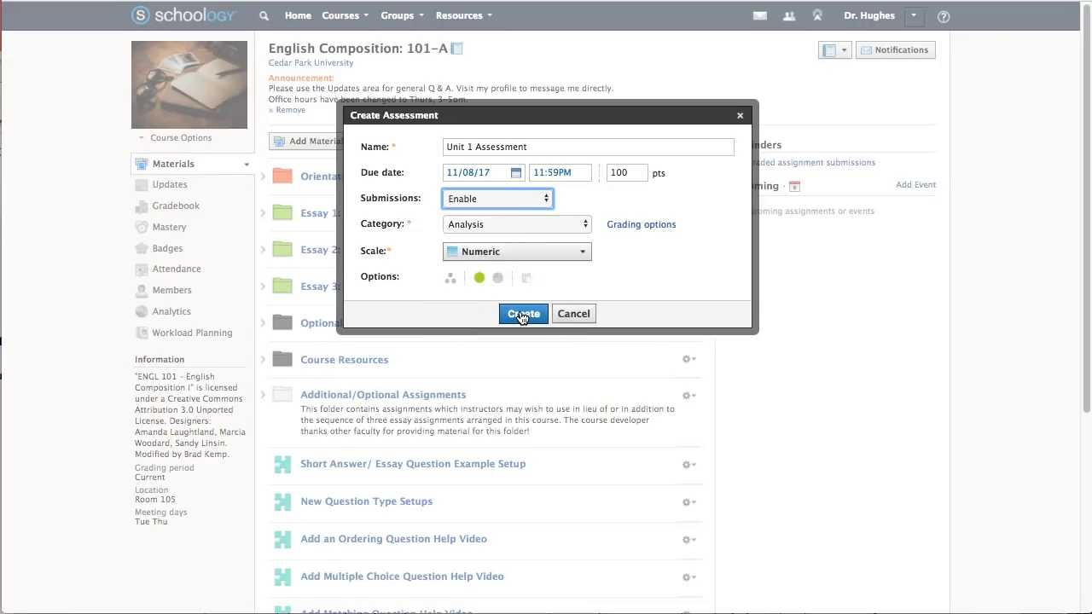
Create the assessment with these settings and move down to its instructions area.
{"action": "left_click", "coordinate": [522, 314]}
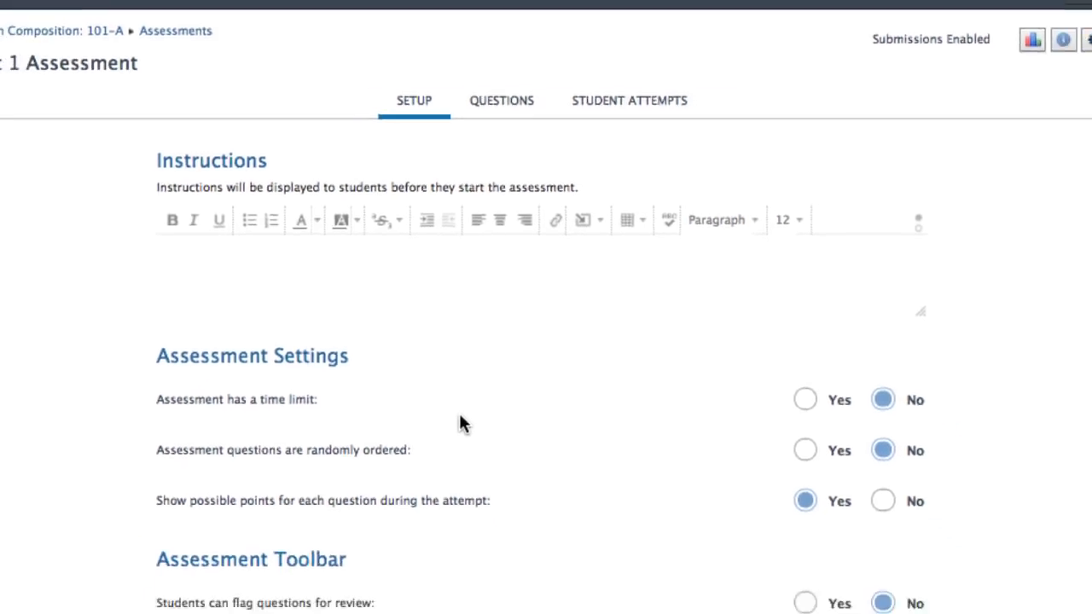
{"action": "scroll", "scroll_direction": "down", "scroll_amount": 3}
{"action": "type", "text": "Read every question thoroughly and ensure you check your work. You may use a calculator for this assessment."}
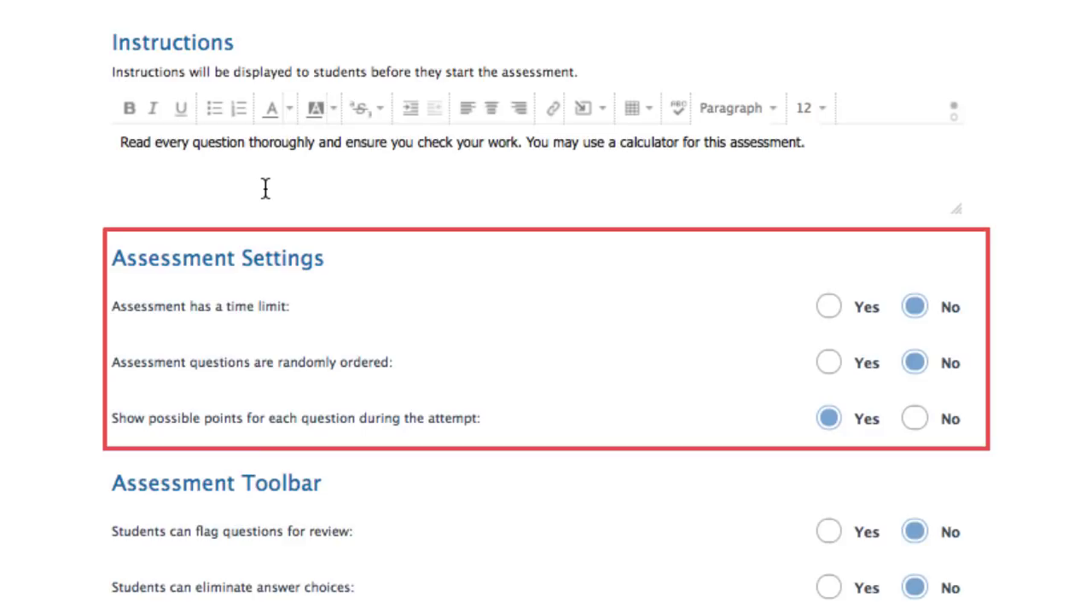
{"action": "mouse_move", "coordinate": [335, 208]}
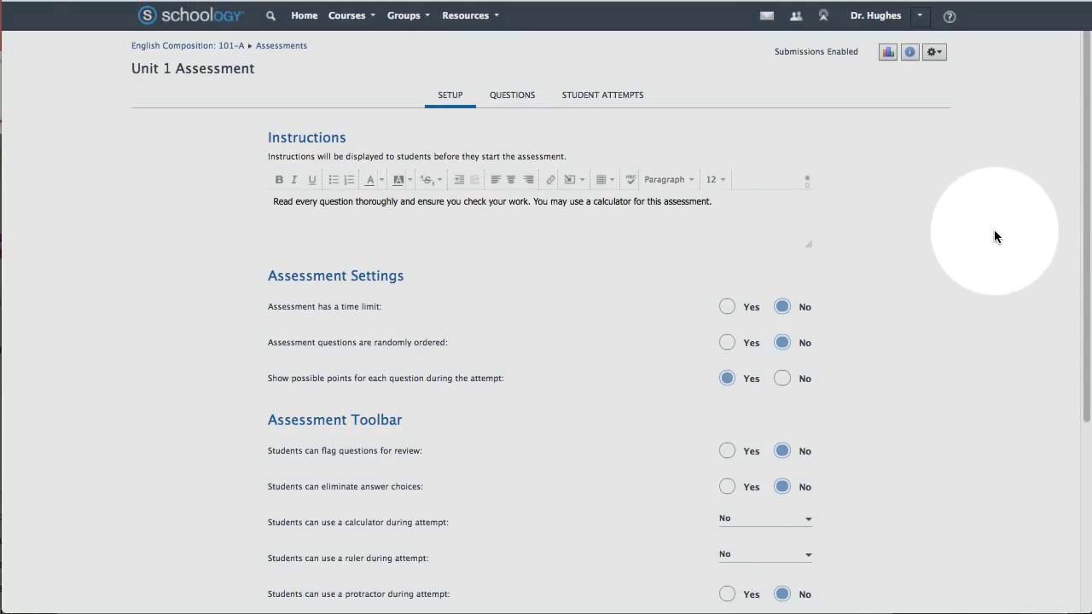
In the Assessment Toolbar, set flag questions for review and eliminate answer choices to Yes.
{"action": "scroll", "scroll_direction": "down", "scroll_amount": 3}
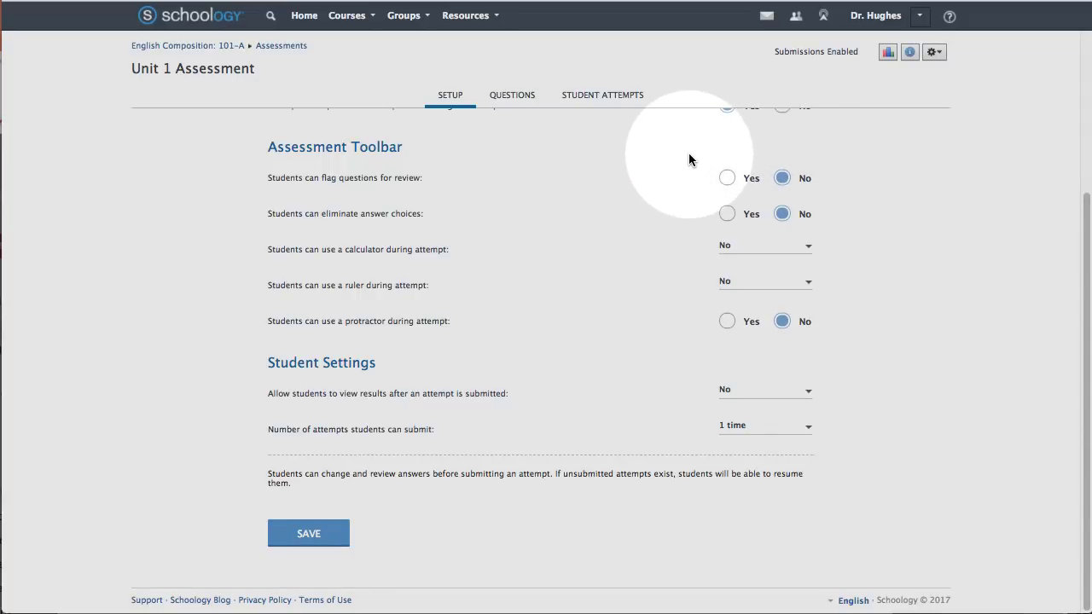
{"action": "left_click", "coordinate": [727, 177]}
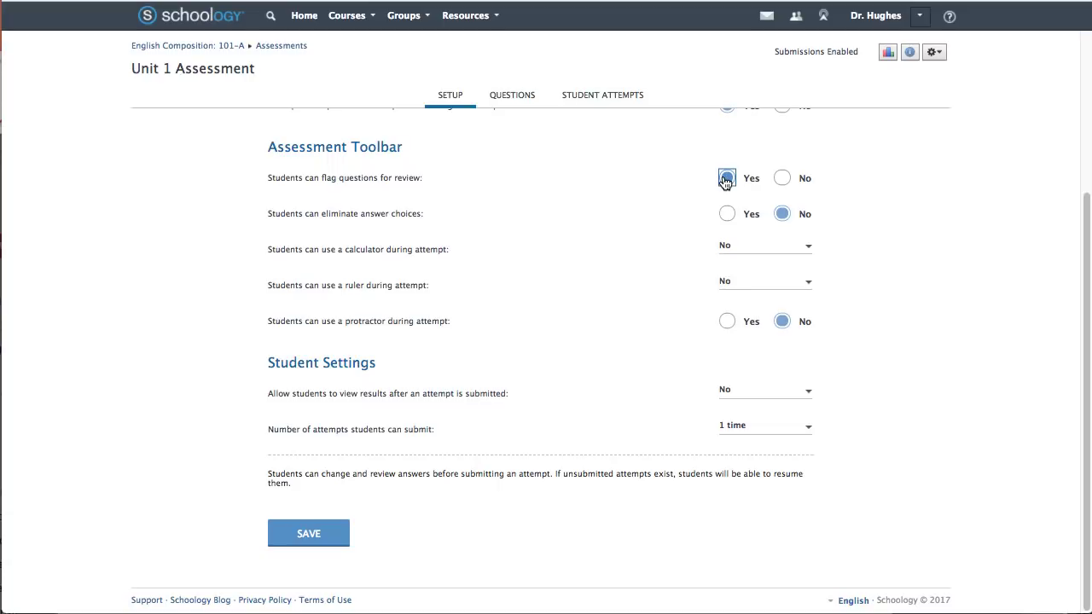
{"action": "left_click", "coordinate": [727, 178]}
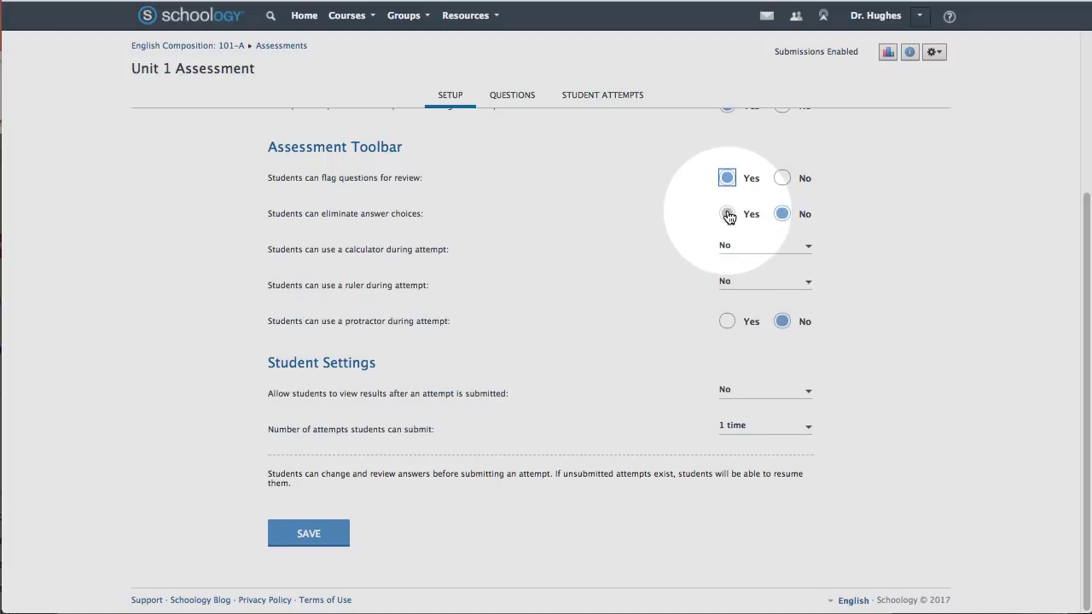
{"action": "left_click", "coordinate": [727, 213]}
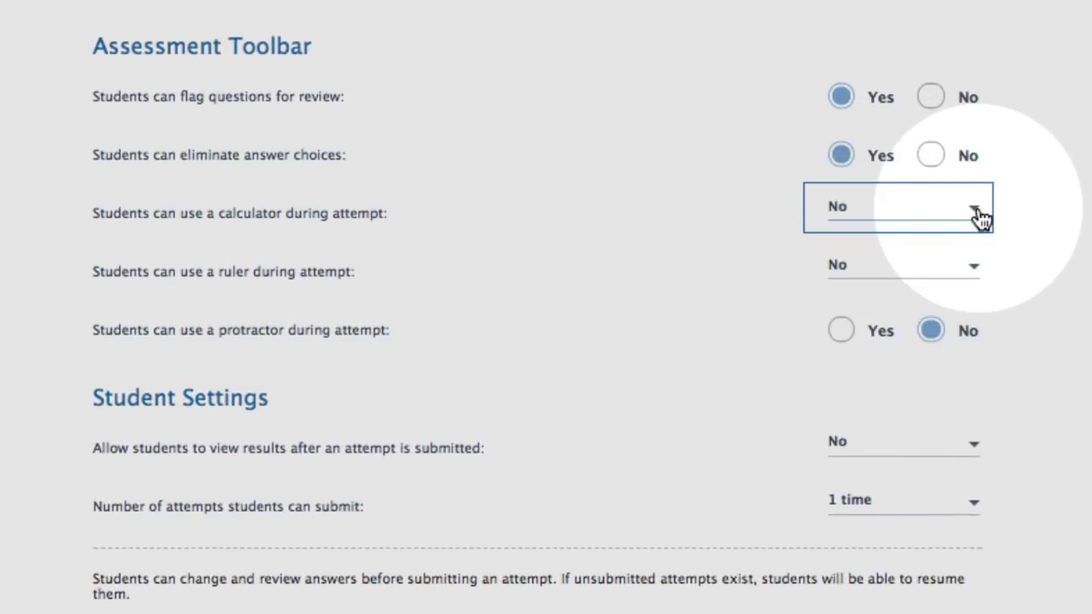
Check the calculator choices, set protractor to Yes, and look at the results-after-submission options.
{"action": "left_click", "coordinate": [901, 265]}
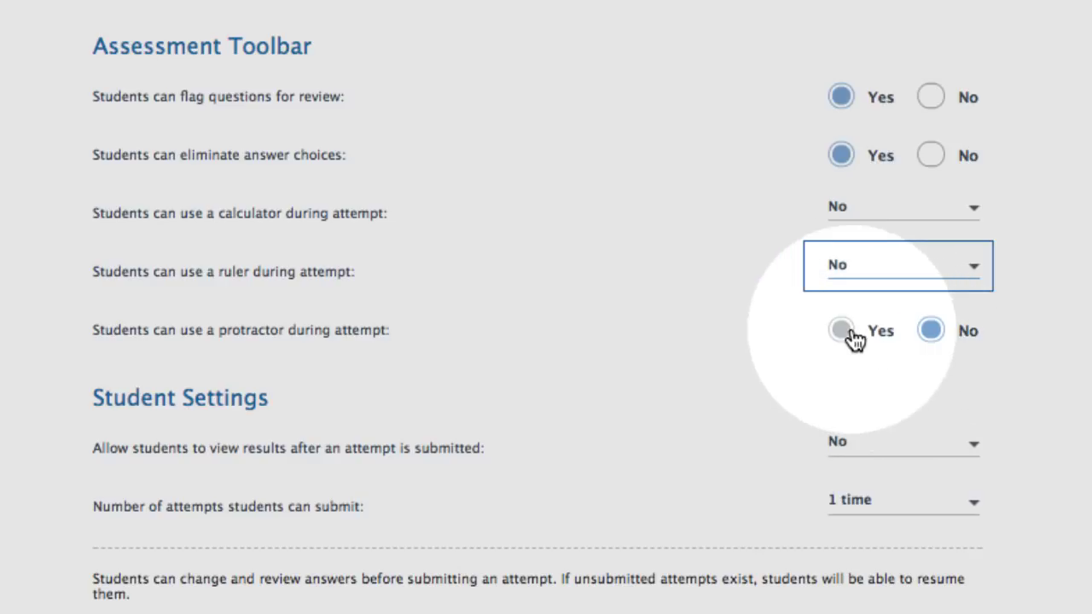
{"action": "left_click", "coordinate": [840, 331]}
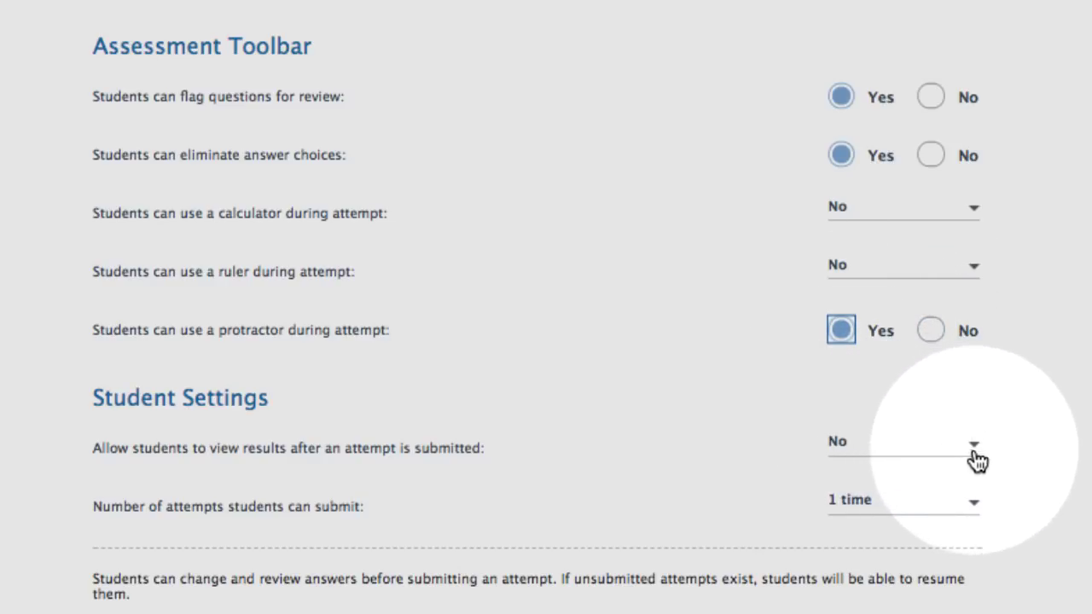
{"action": "left_click", "coordinate": [903, 441]}
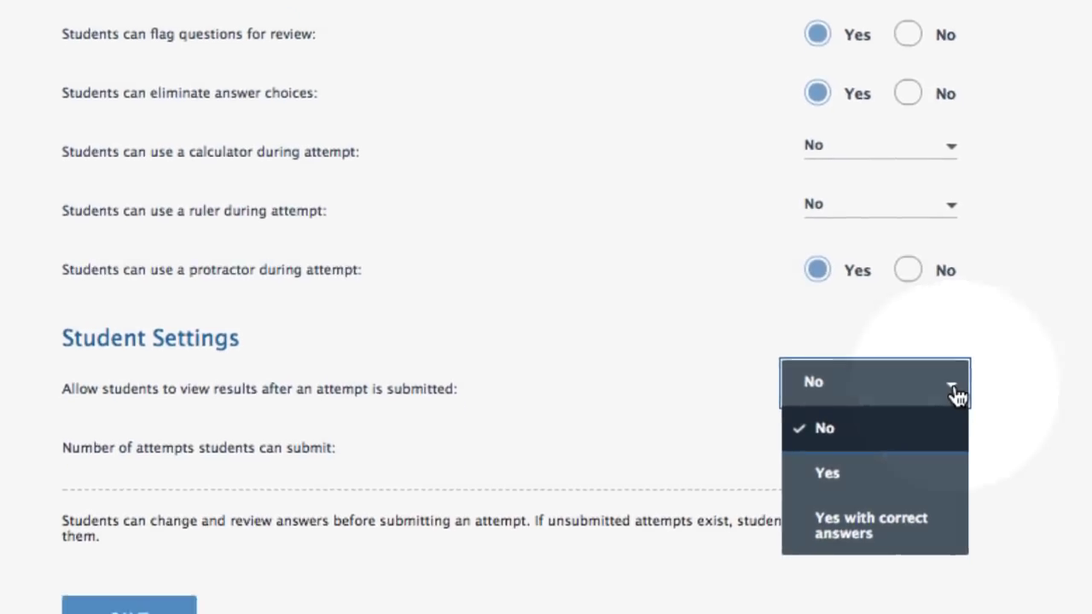
{"action": "scroll", "scroll_direction": "down", "scroll_amount": 3}
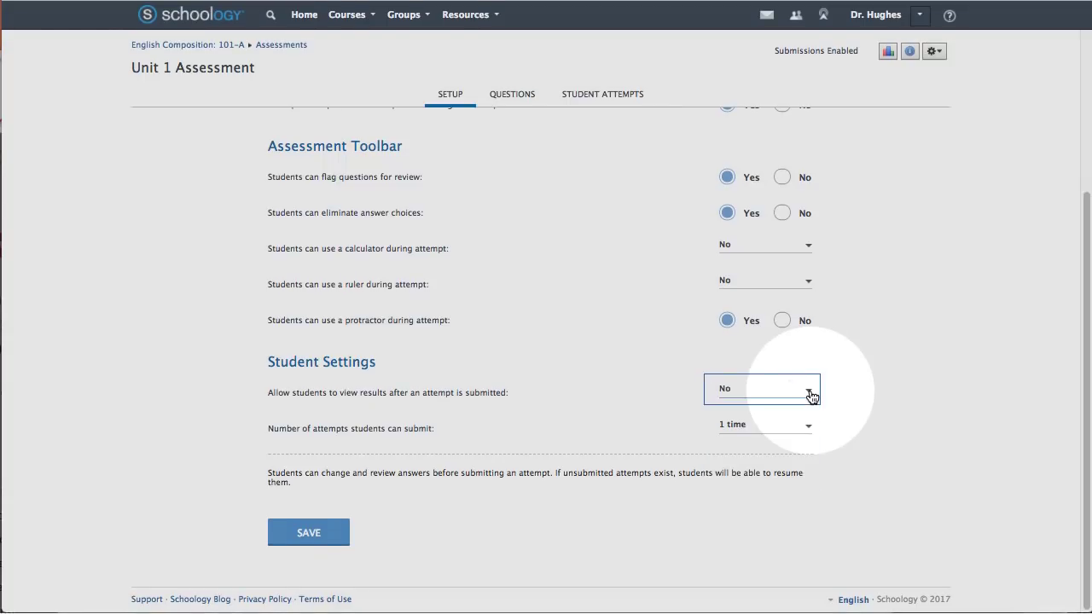
Keep results hidden after submission, limit students to 1 attempt, and save the setup options.
{"action": "left_click", "coordinate": [765, 423]}
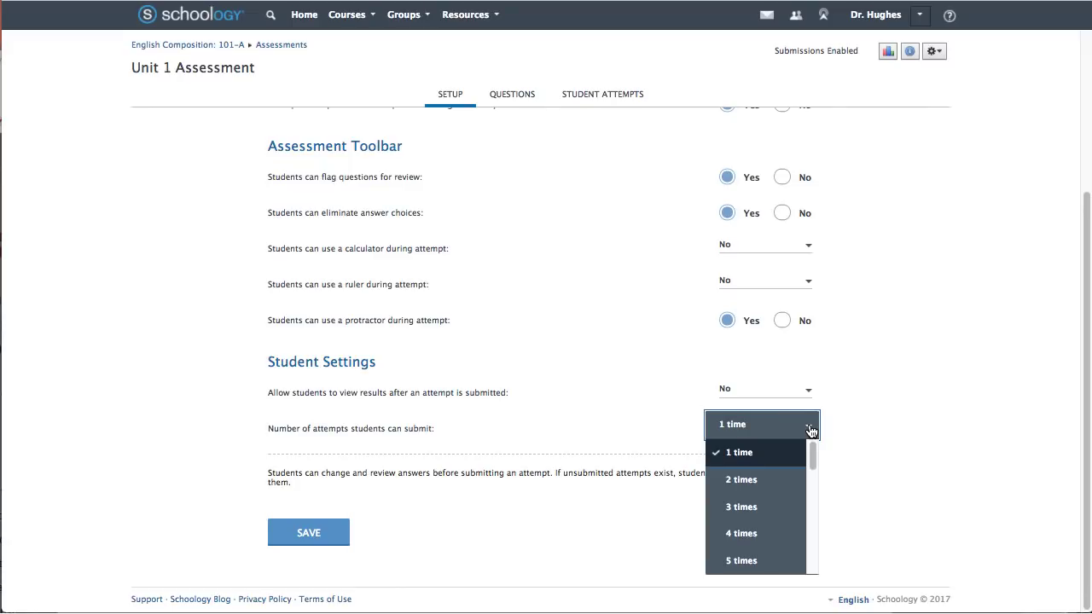
{"action": "left_click", "coordinate": [740, 507]}
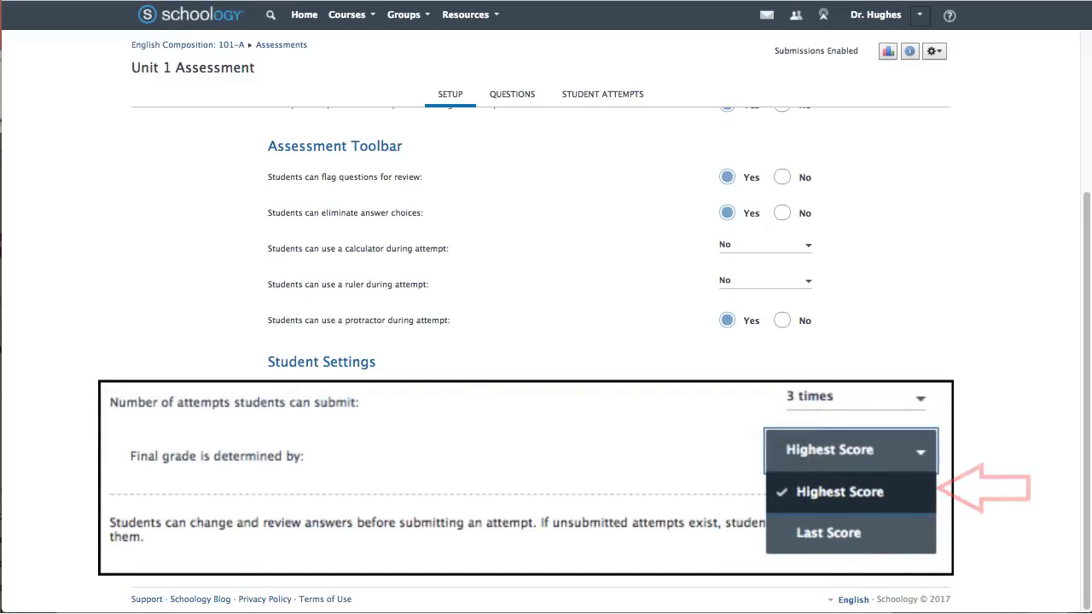
{"action": "mouse_move", "coordinate": [828, 533]}
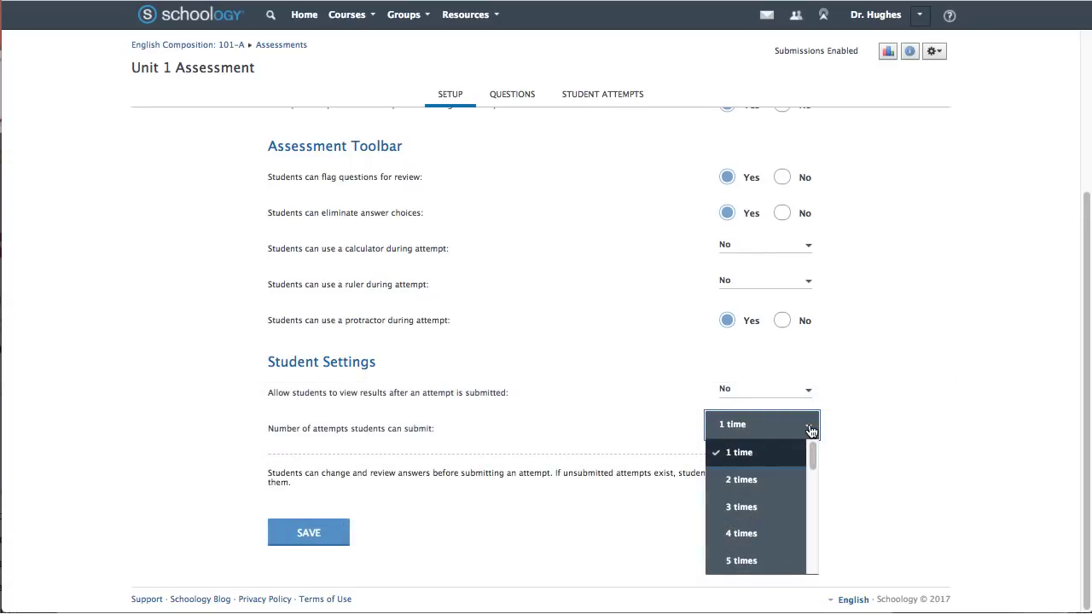
{"action": "left_click", "coordinate": [740, 452]}
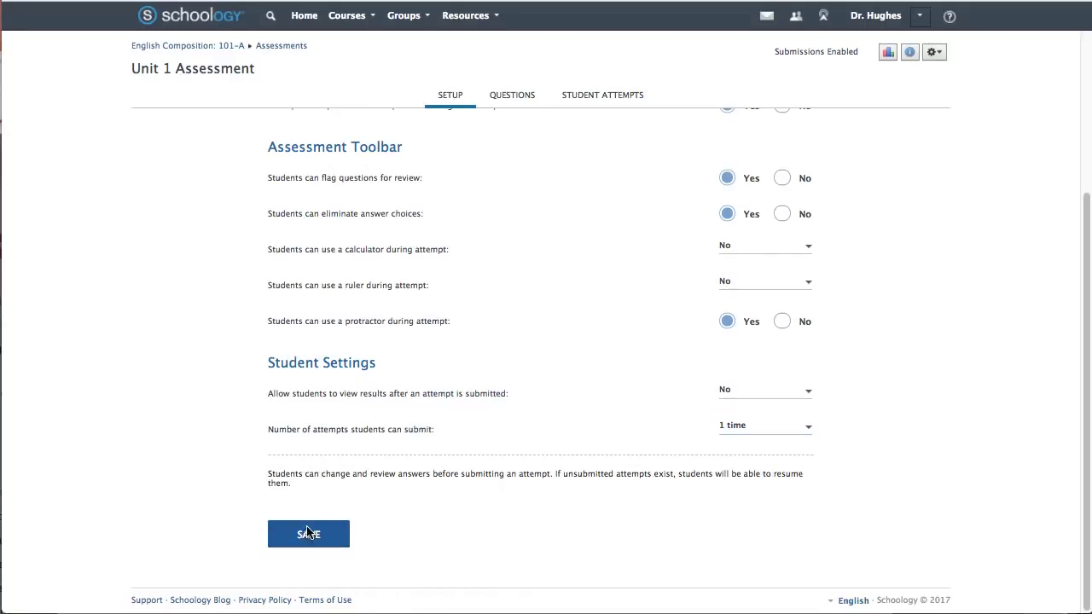
{"action": "left_click", "coordinate": [307, 533]}
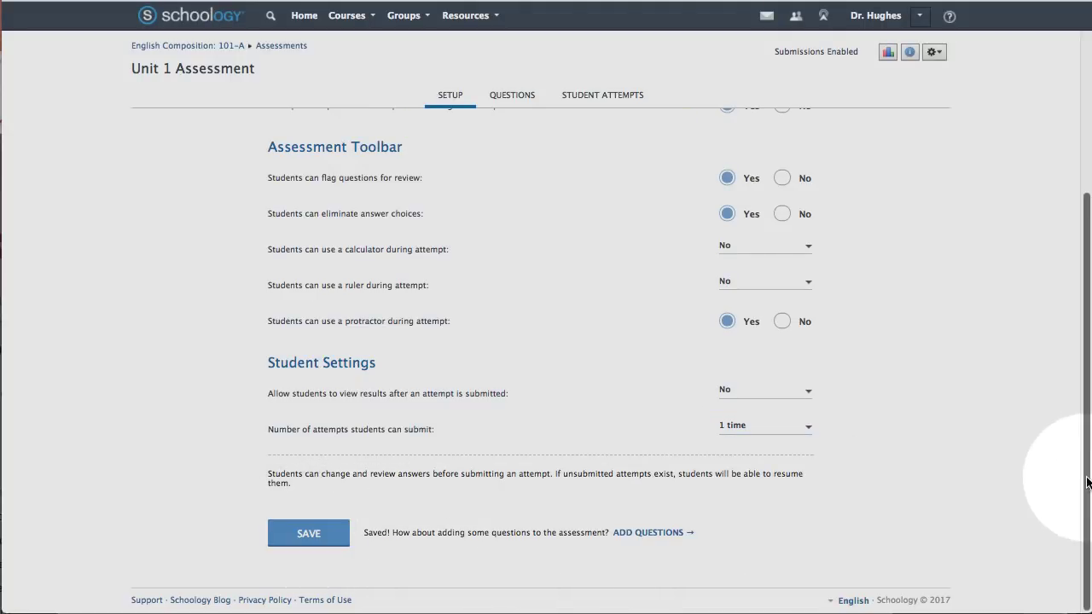
View the assessment's empty Questions list, then its Student Attempts overview with no attempts yet.
{"action": "scroll", "scroll_direction": "up", "scroll_amount": 3}
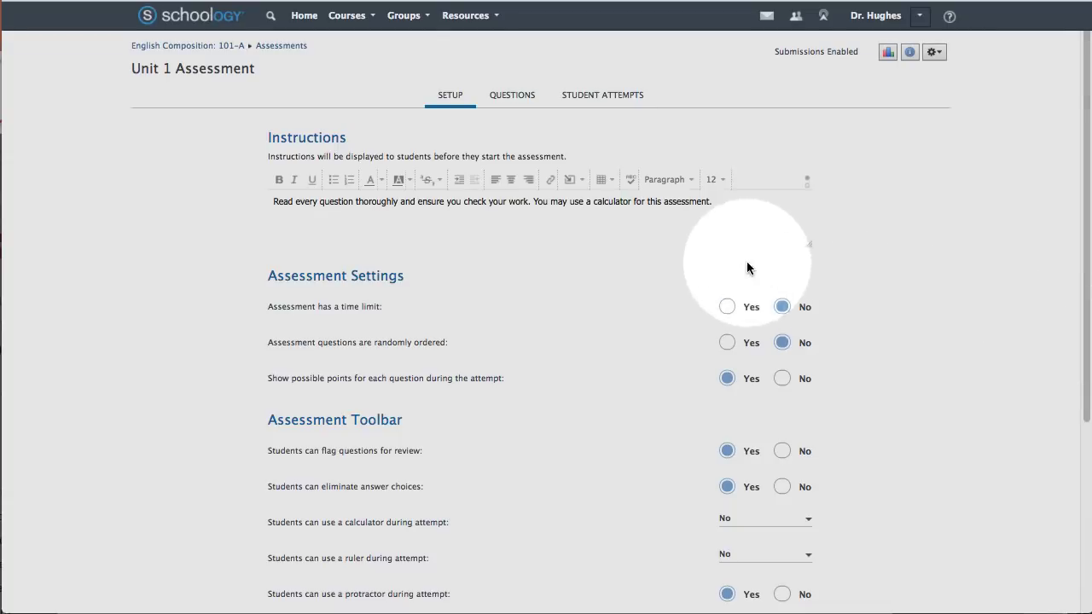
{"action": "left_click", "coordinate": [512, 95]}
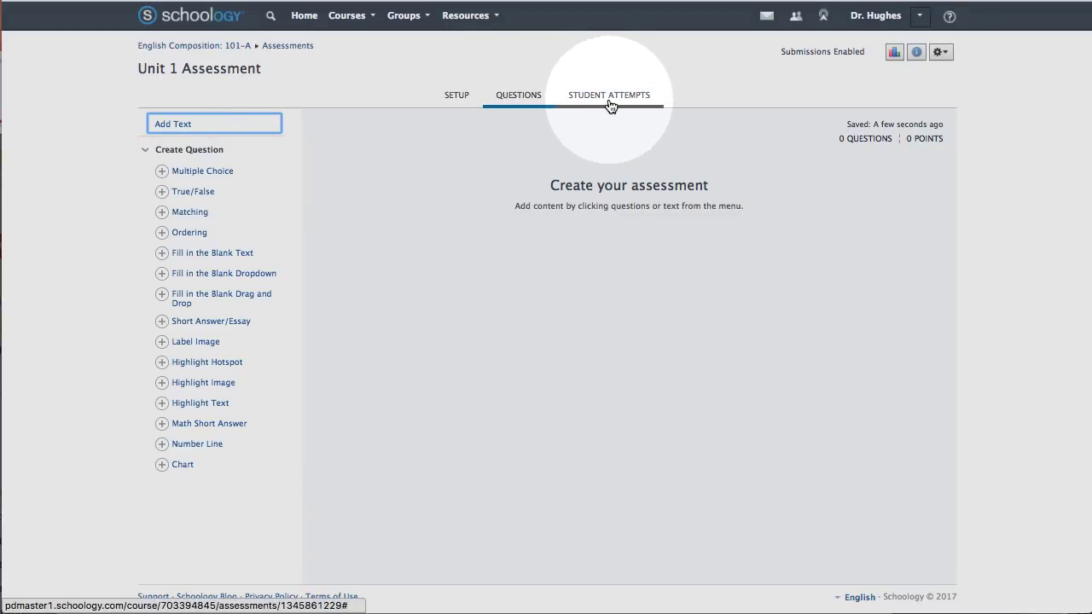
{"action": "left_click", "coordinate": [603, 96]}
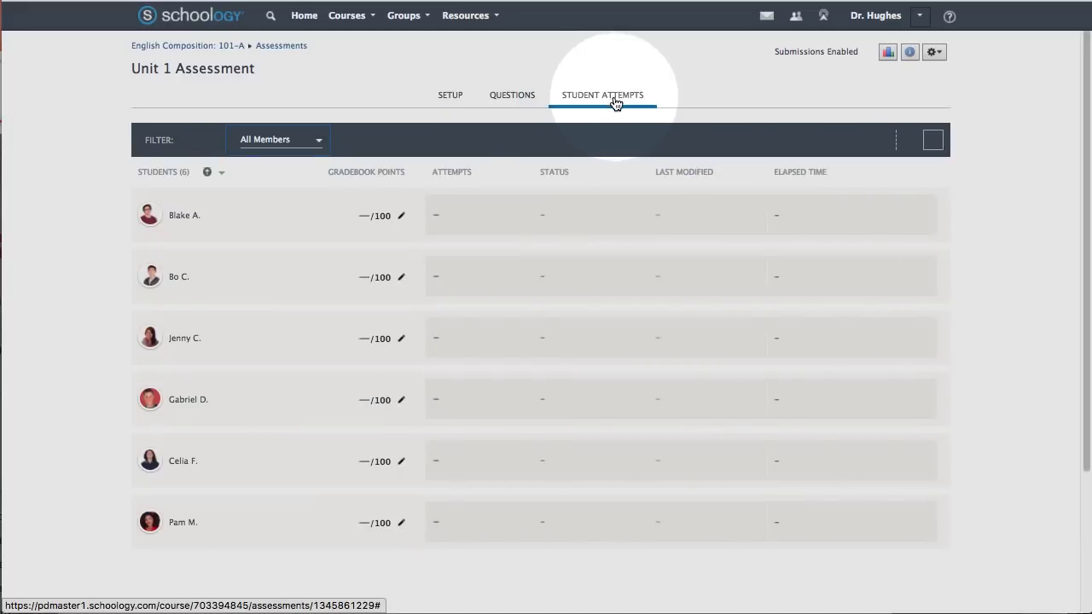